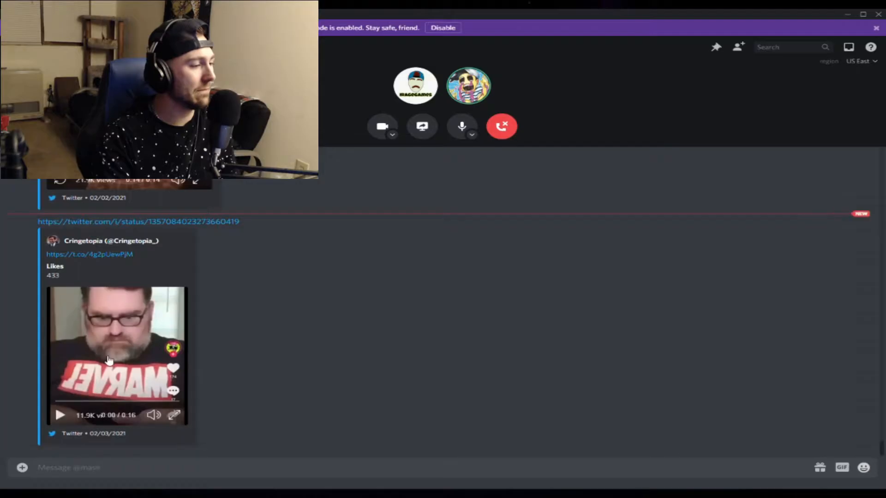
Play the embedded Marvel-shirt Cringetopia clip and watch it through
left_click(174, 415)
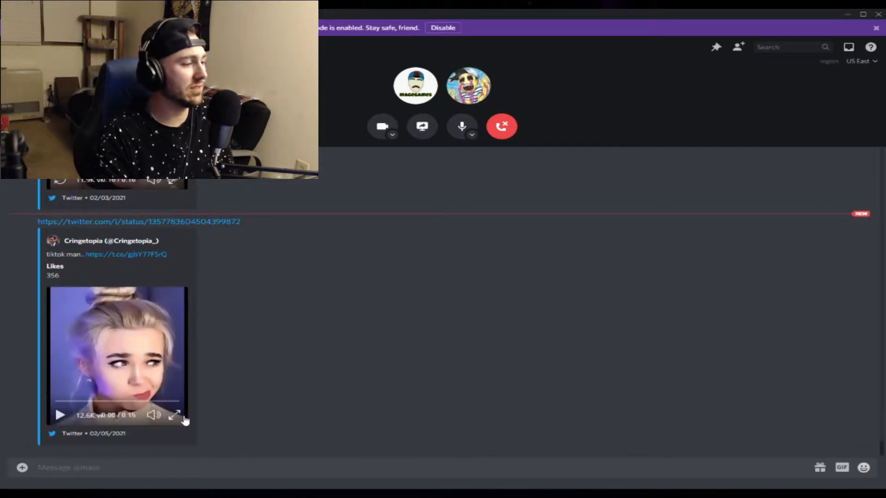
Watch the 02/05/2021 Cringetopia clip in fullscreen, then leave fullscreen
left_click(175, 415)
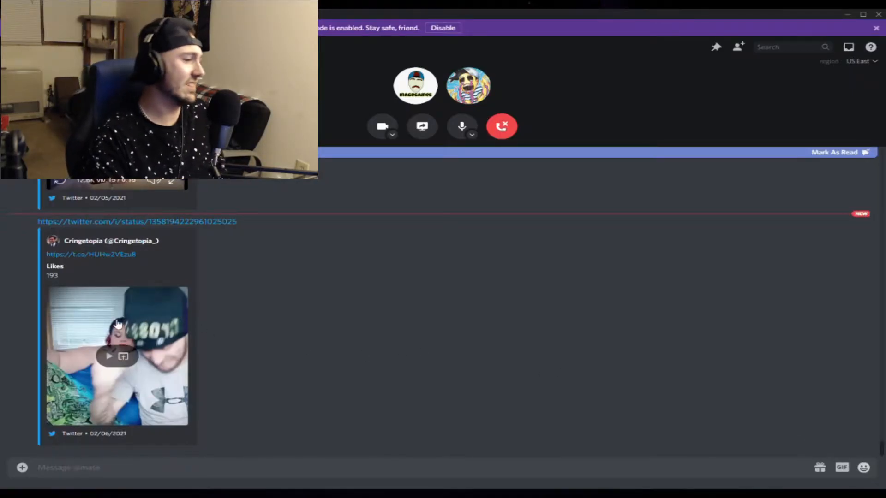
Play the 02/06/2021 Cringetopia clip fullscreen through to its end at 0:10
left_click(107, 356)
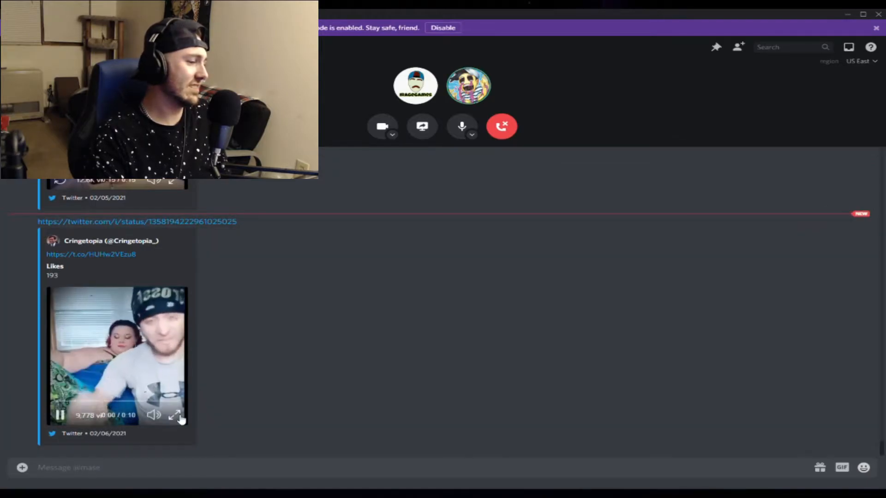
left_click(175, 414)
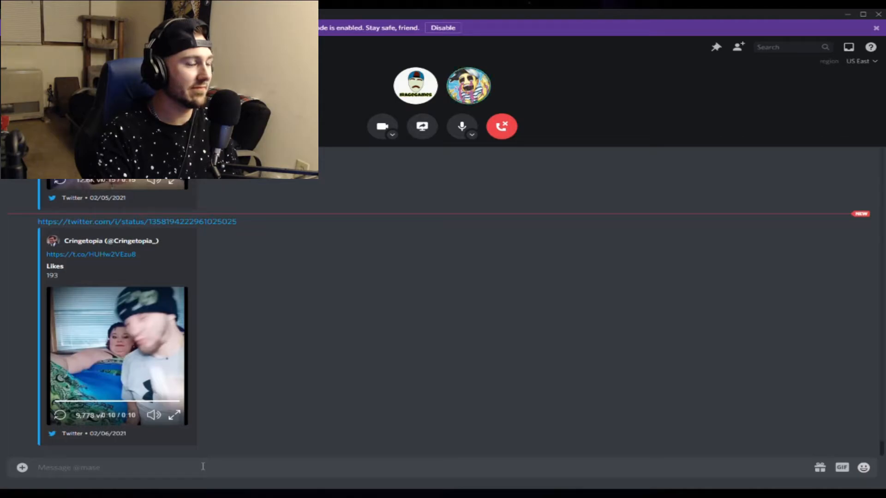
Scroll to the newest message and play the 02/09/2021 Cringetopia clip to its end
scroll("down", 3)
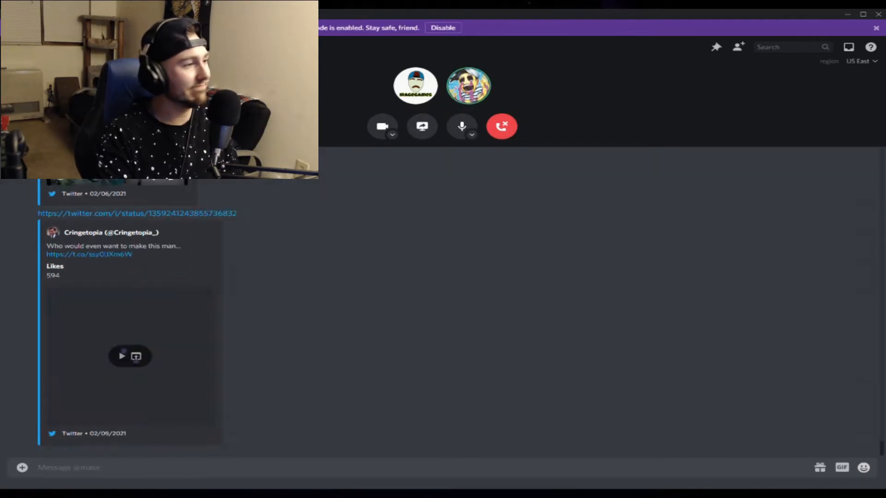
left_click(121, 356)
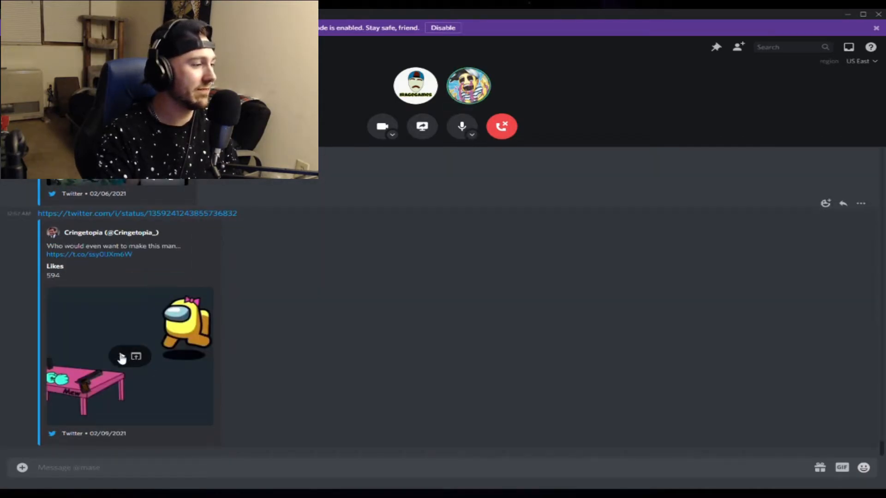
left_click(121, 357)
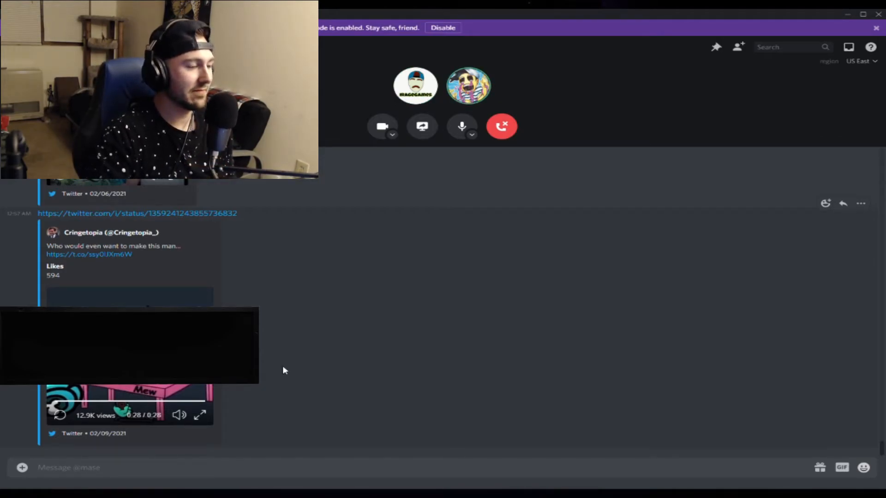
mouse_move(304, 356)
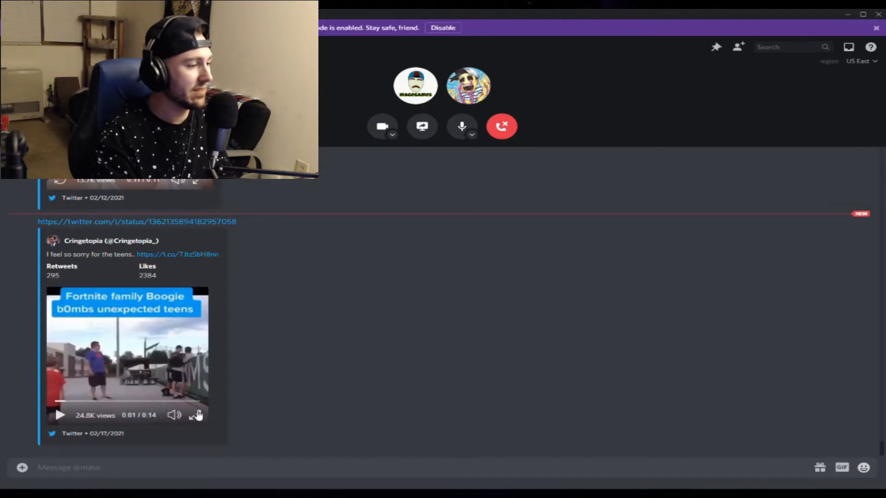
Play the Fortnite family Boogie video and watch it to the end
left_click(196, 415)
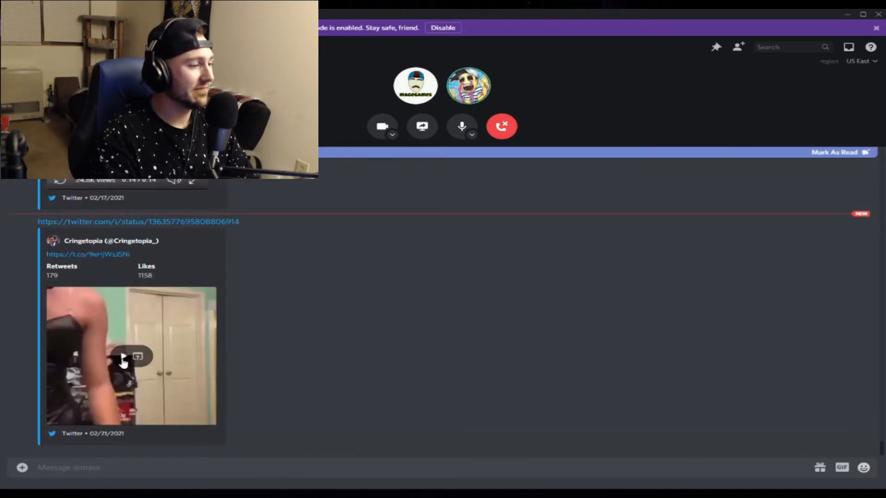
Play the 02/21/2021 Cringetopia video and watch it
left_click(130, 356)
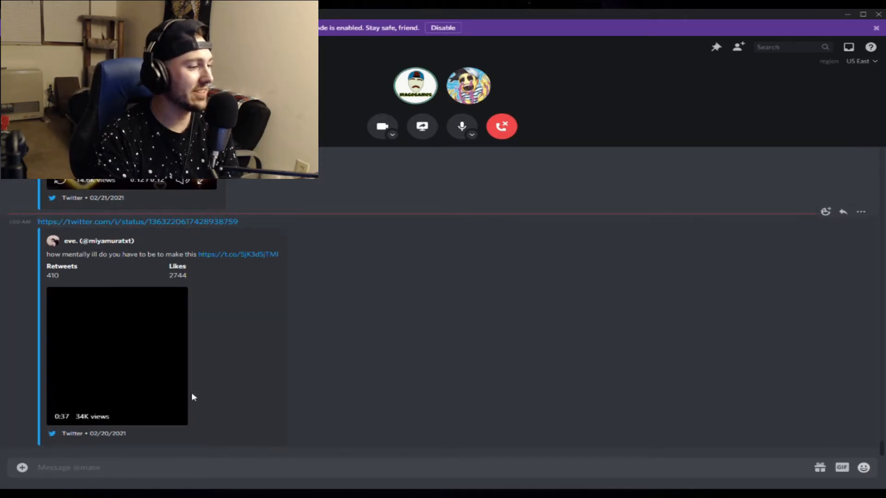
left_click(118, 356)
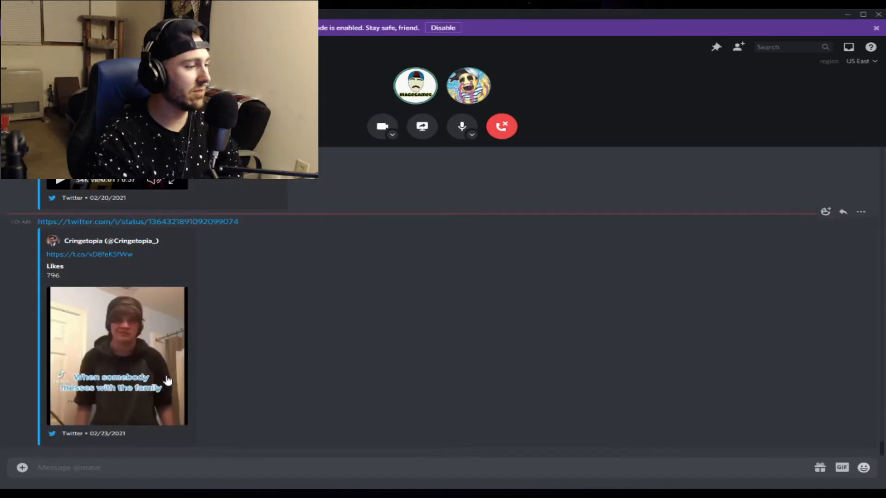
Play the 'When somebody messes with the family' video from the 02/23/2021 tweet
left_click(117, 354)
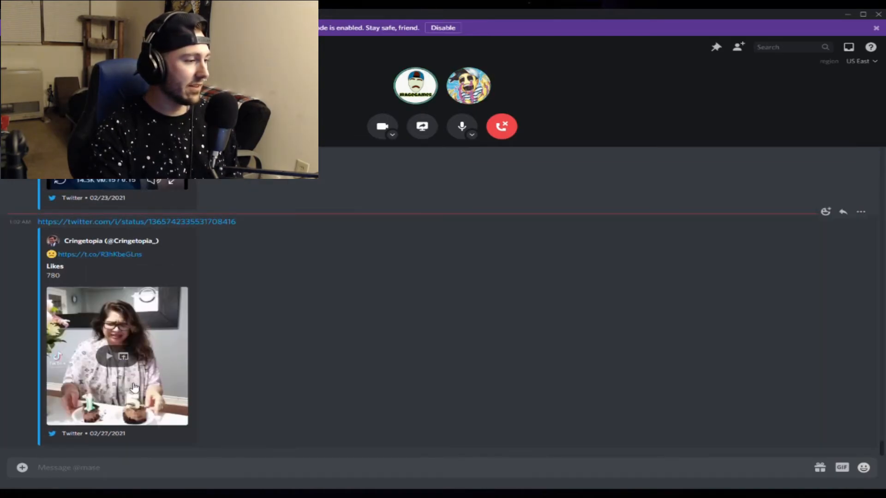
Watch the 02/27/2021 birthday-cake clip, then play the 03/03/2021 clown video fullscreen
left_click(117, 357)
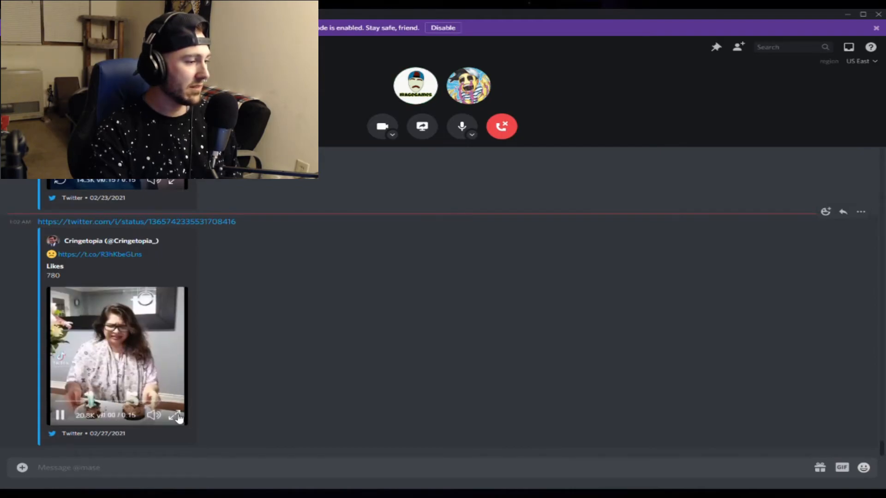
left_click(177, 415)
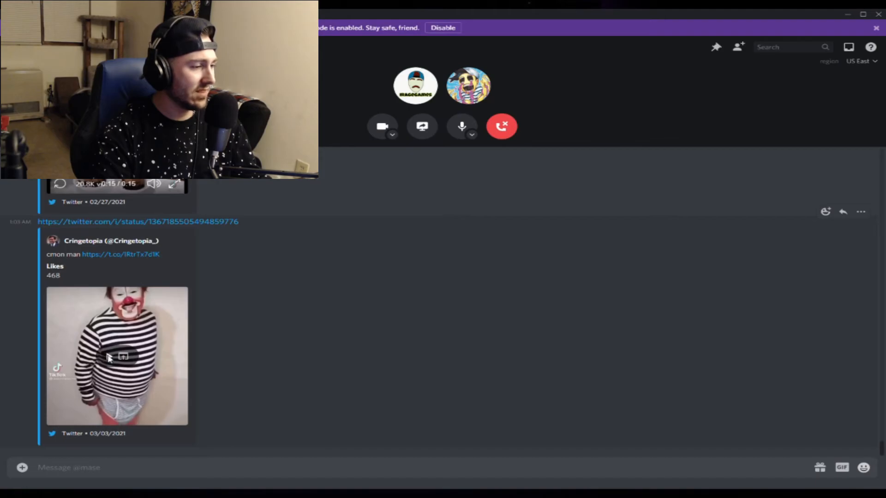
left_click(117, 355)
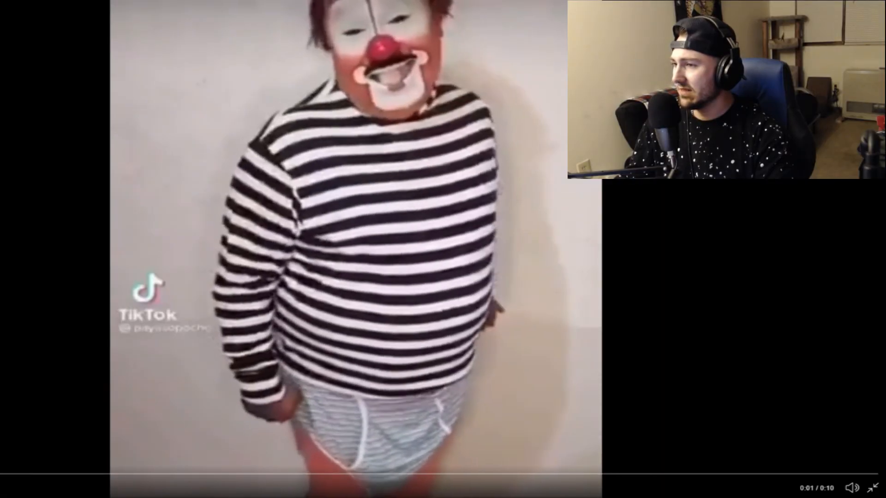